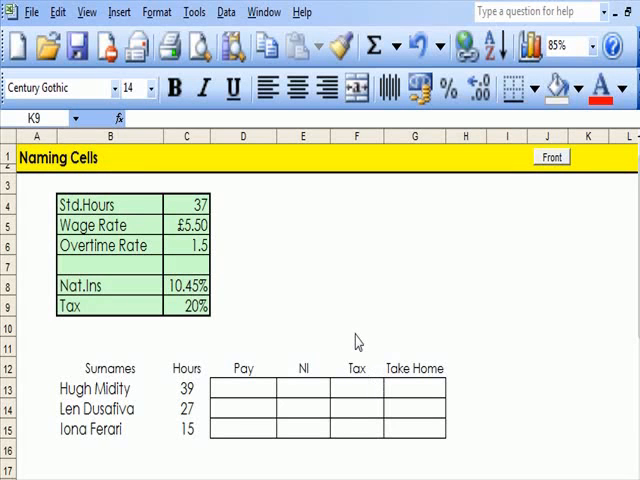
mouse_move(314, 312)
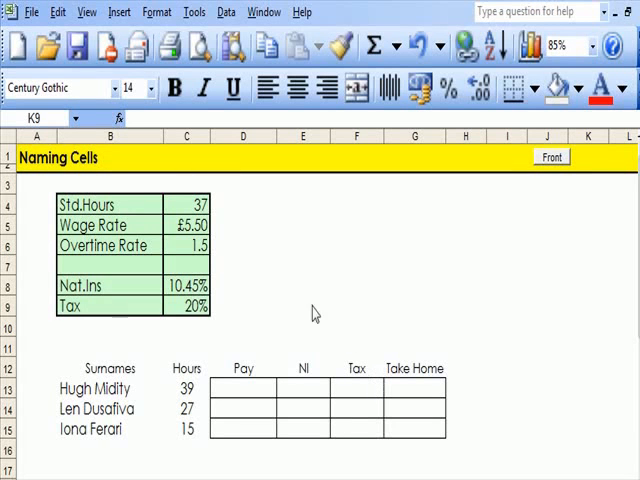
mouse_move(270, 332)
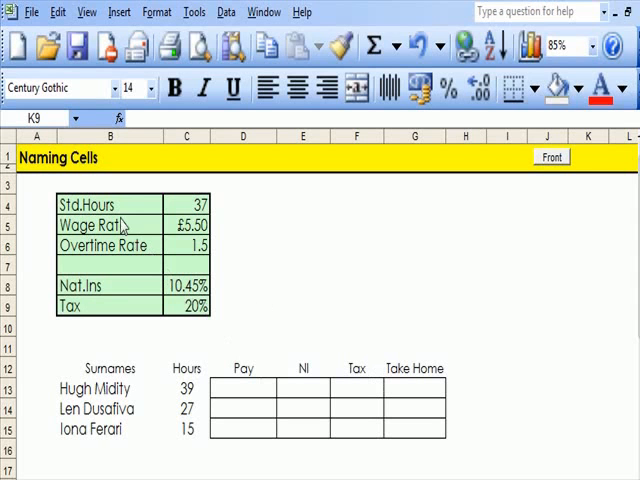
Name the 37 cell Std_Hours from its left-hand label and check the name in the Name Box.
click(110, 204)
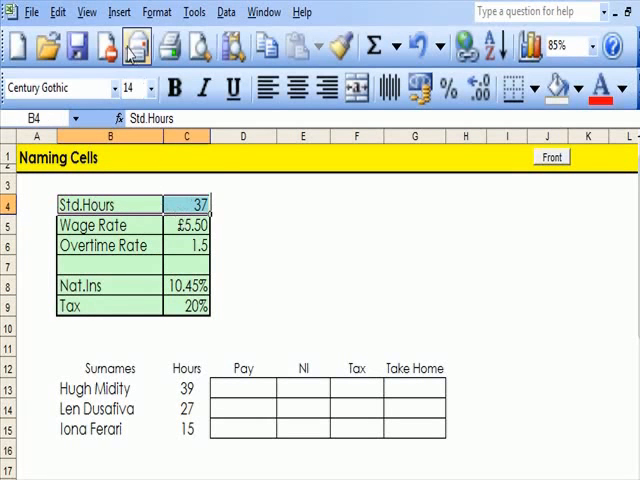
click(120, 12)
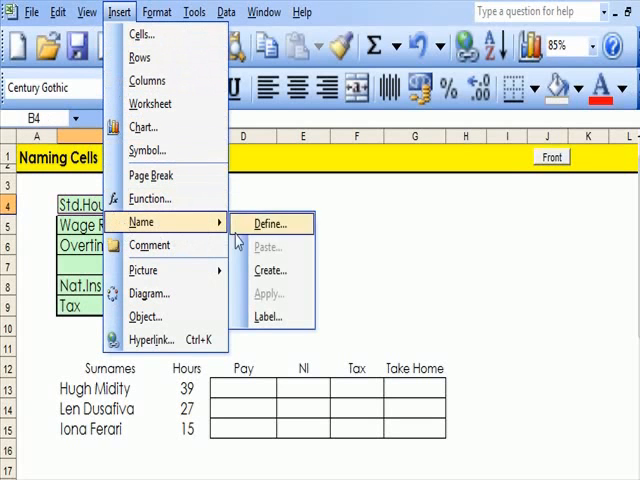
click(270, 270)
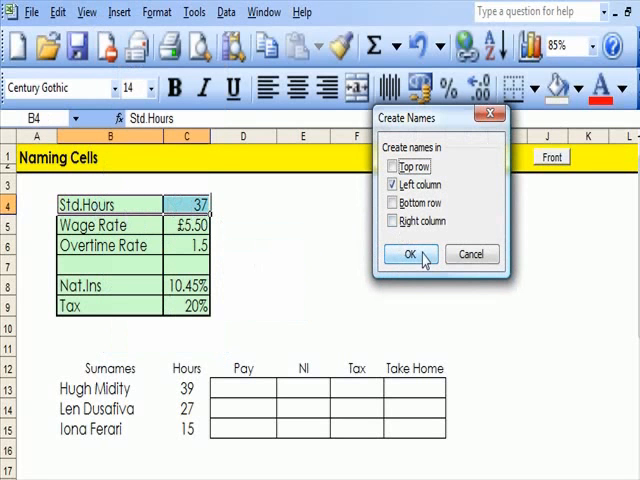
click(408, 254)
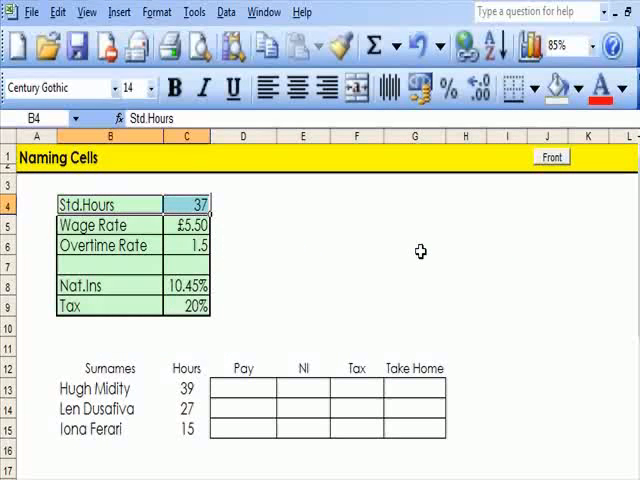
click(304, 244)
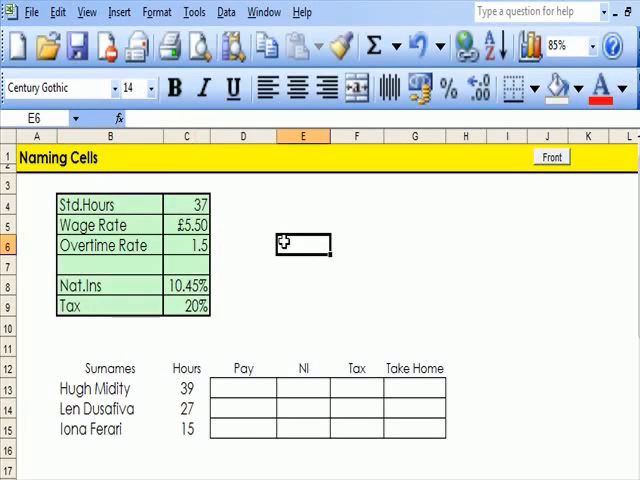
click(188, 204)
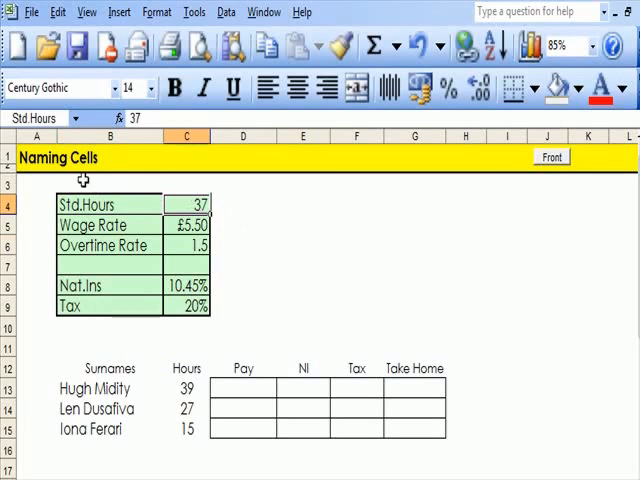
mouse_move(256, 284)
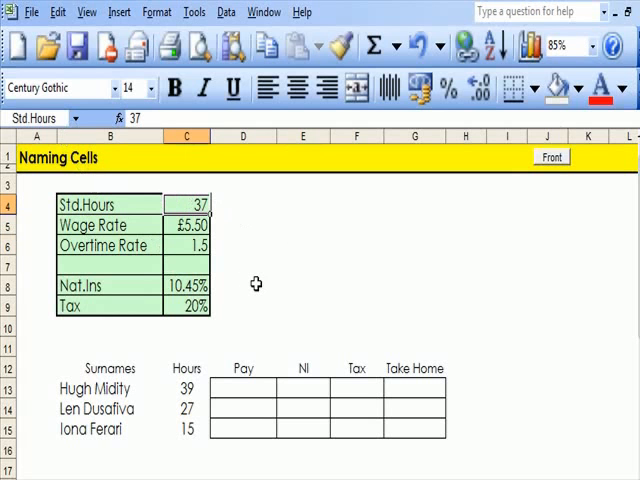
mouse_move(92, 224)
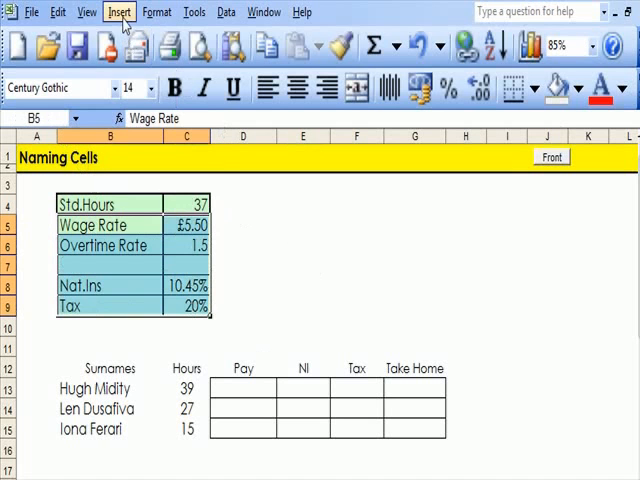
Name the £5.50 wage rate cell from its Wage Rate label the same way.
click(120, 12)
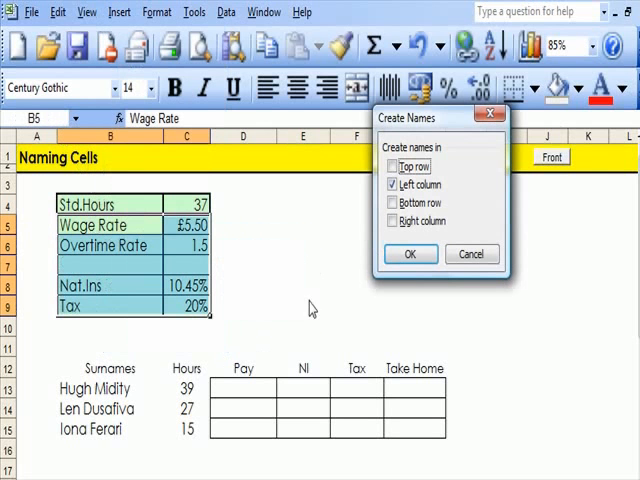
click(410, 252)
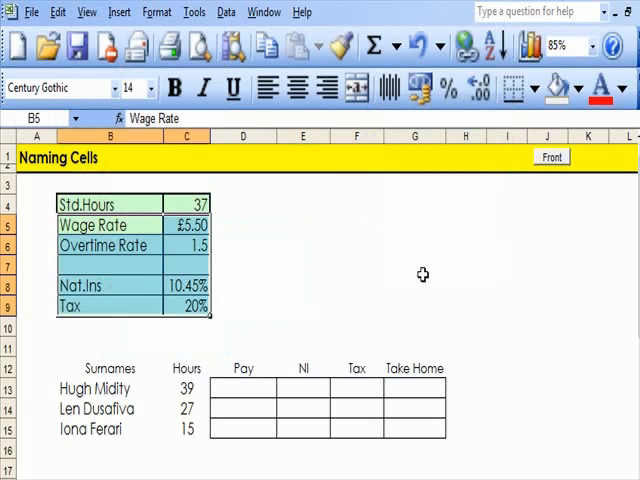
click(412, 266)
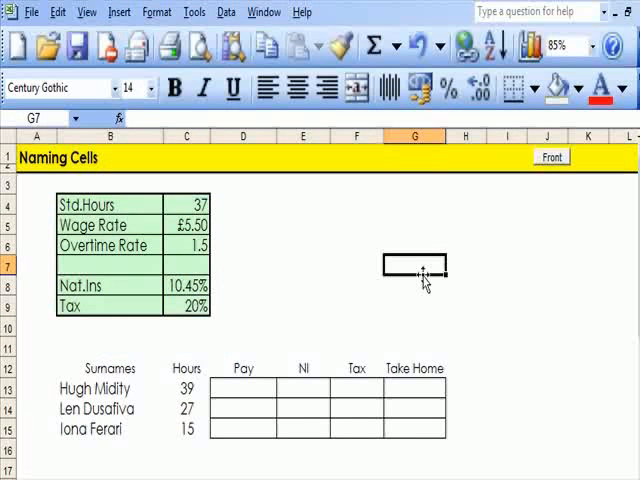
mouse_move(124, 396)
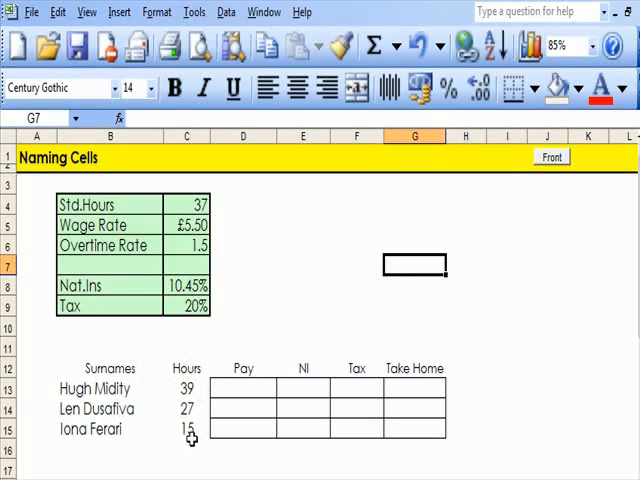
mouse_move(238, 328)
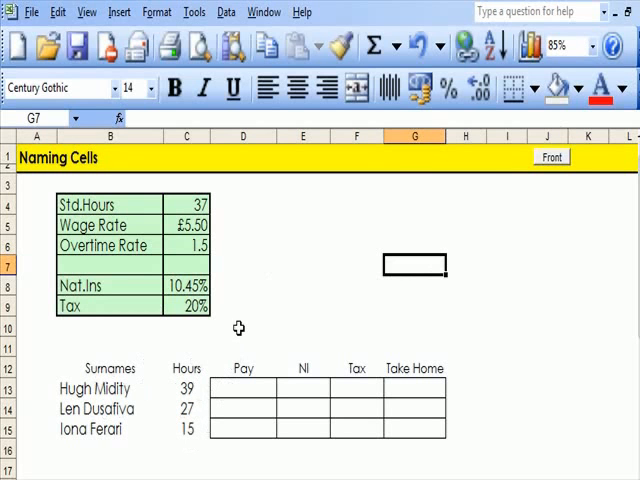
mouse_move(272, 316)
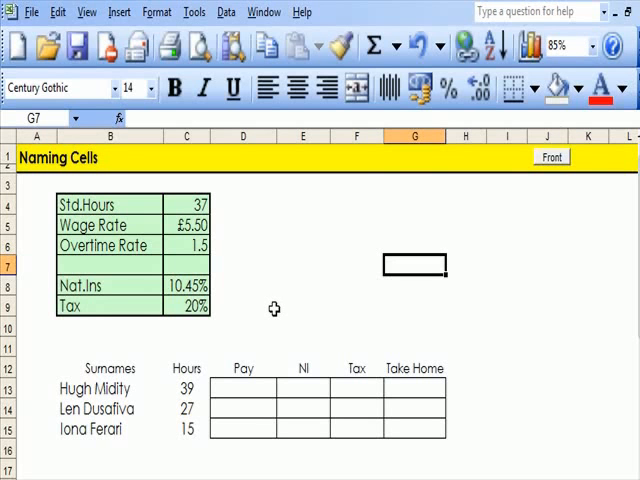
mouse_move(236, 388)
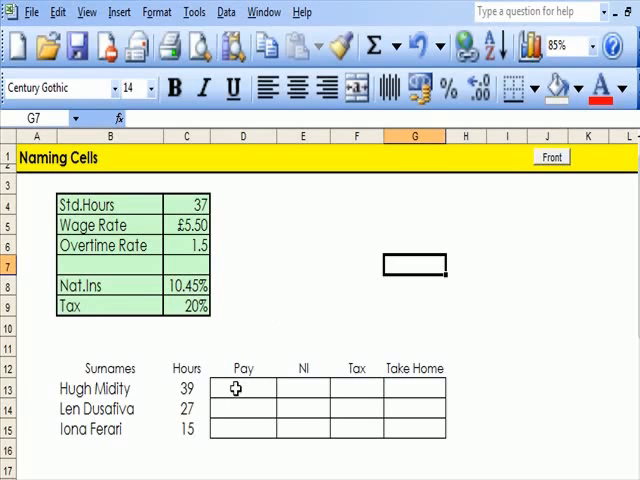
Start an IF function in Pay cell D13 with its logical test referring to hours cell C13.
click(242, 388)
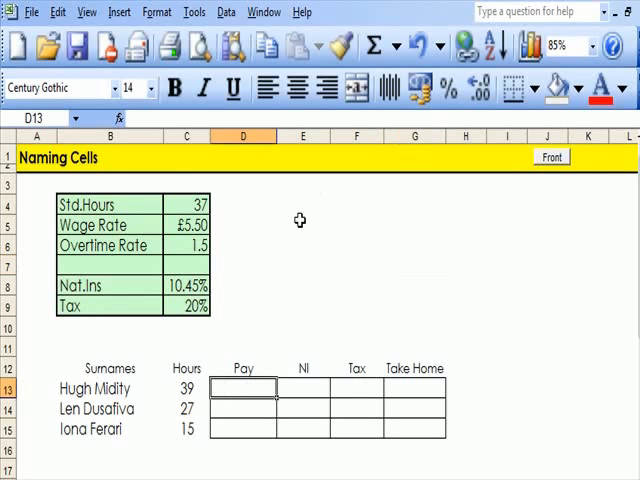
mouse_move(116, 118)
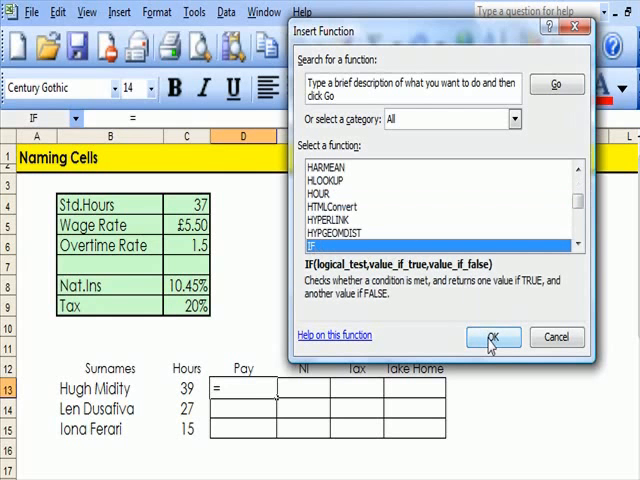
click(492, 336)
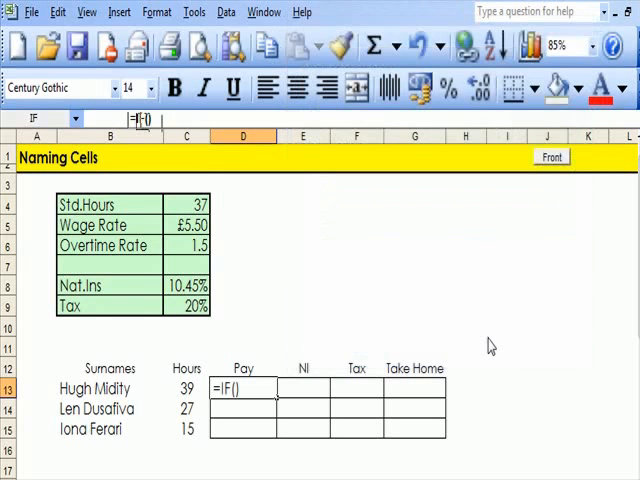
click(112, 118)
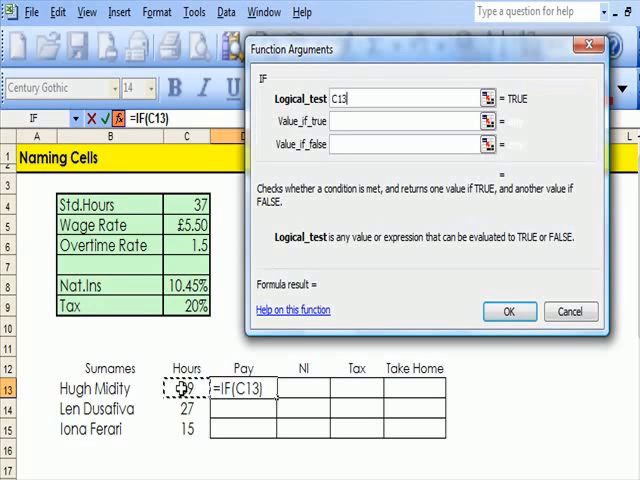
Set the IF test to C13<=Std_Hours and the true result to hours times Wage_Rate.
text(<)
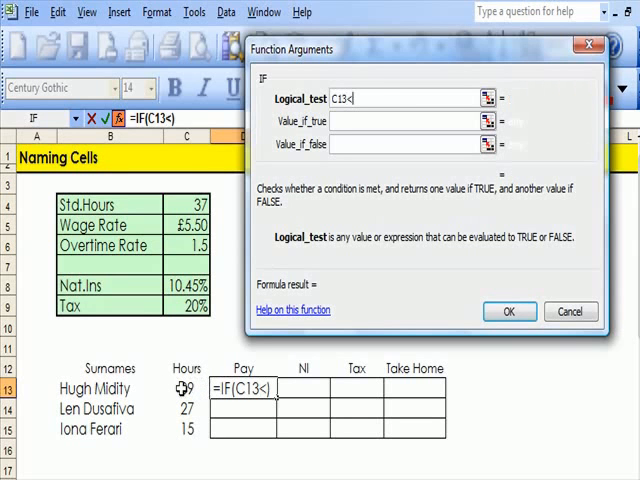
text(=)
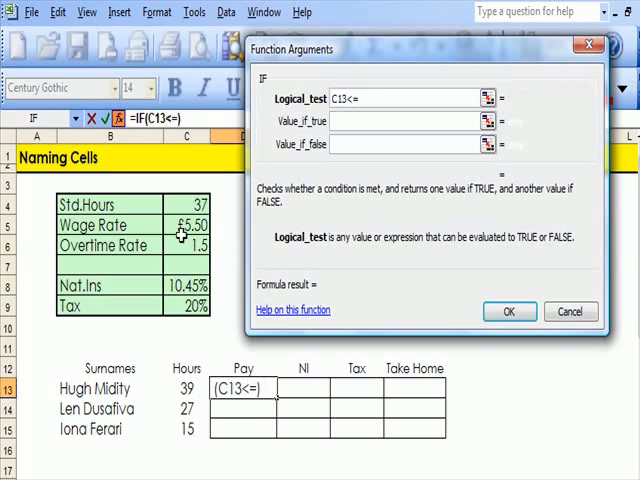
click(184, 204)
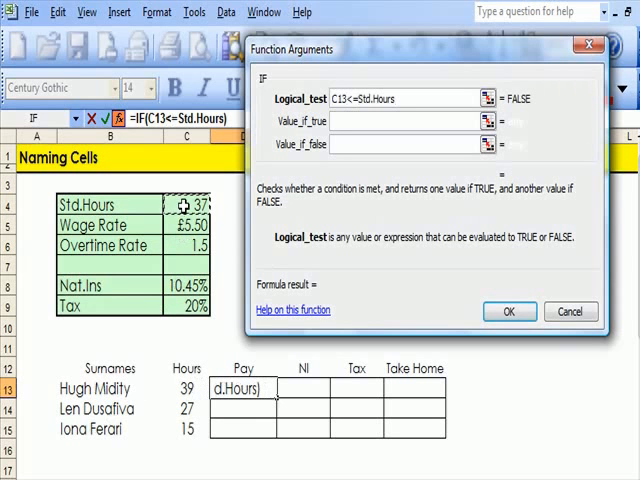
click(404, 120)
text(Std.Hours)
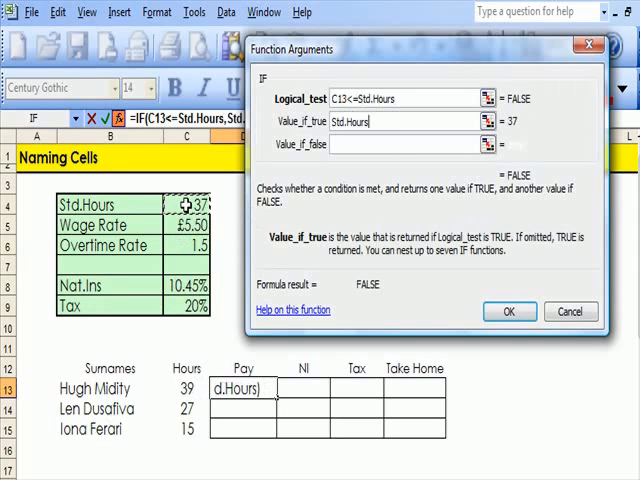
text(*Wage_Rate)
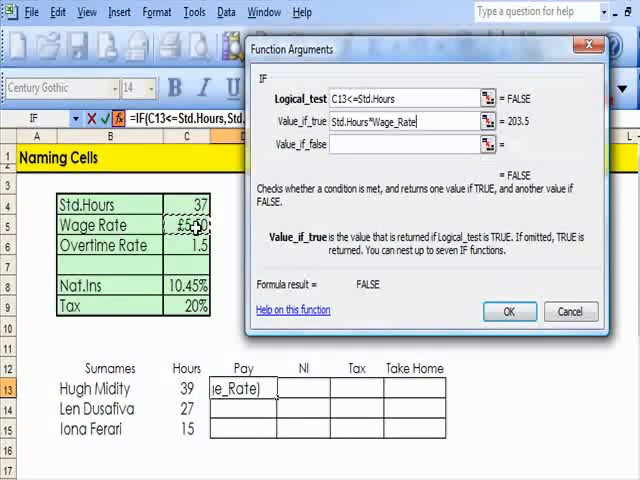
Set the false result to Std_Hours*Wage_Rate+(C13-Std_Hours)*(Wage_Rate*Overtime_Rate), giving Pay £220.00.
click(404, 144)
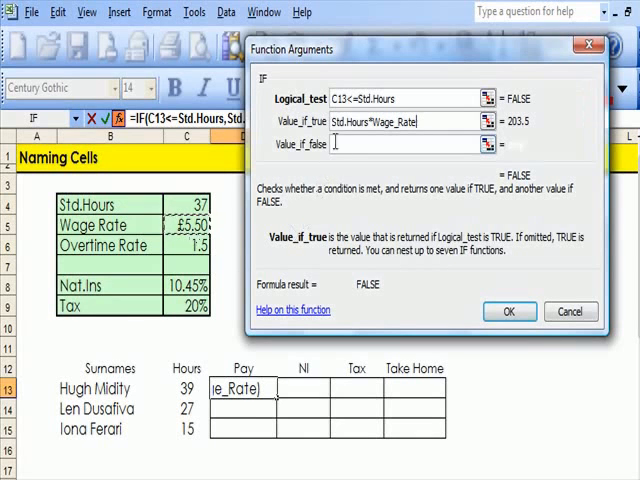
click(410, 144)
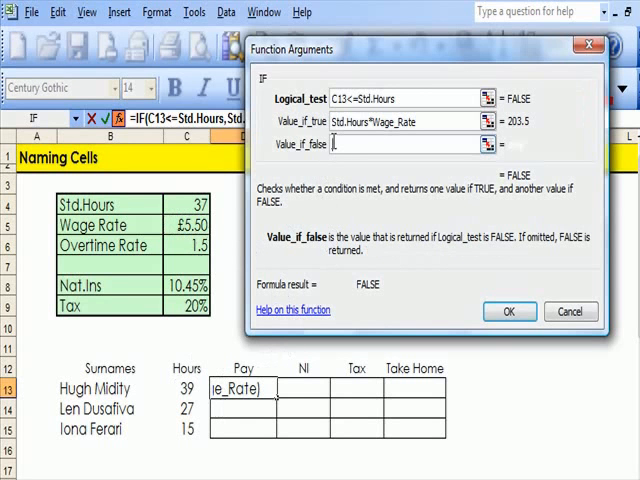
text(())
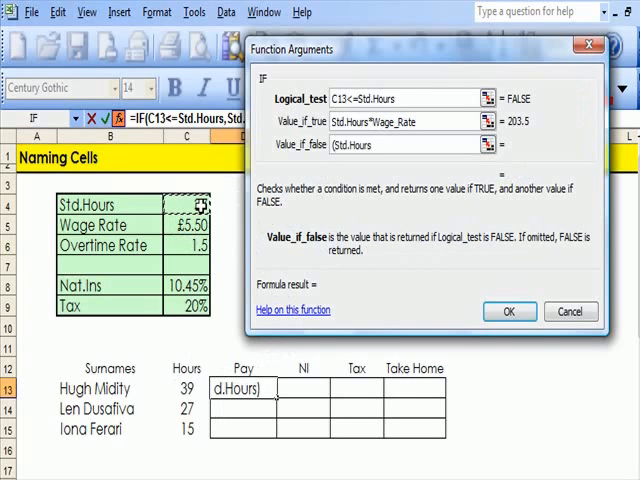
text(*)
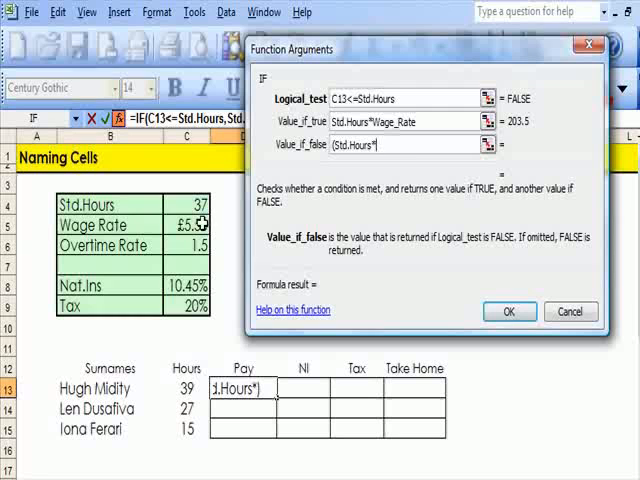
text(Wage_Rate)
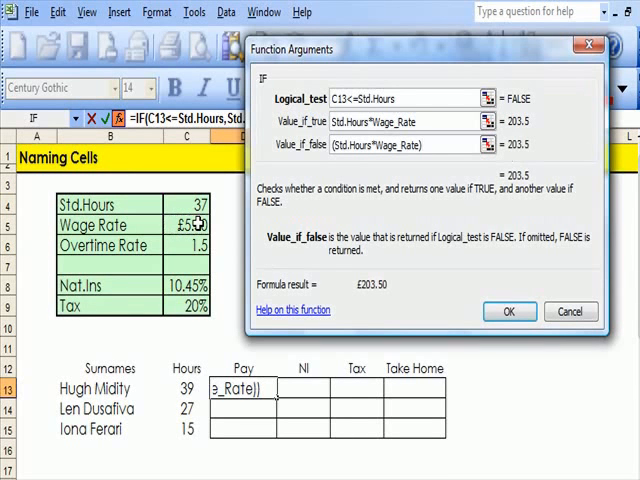
text(+)
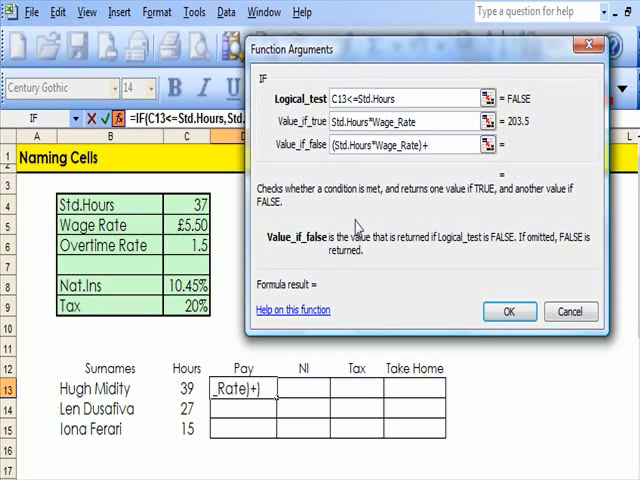
text(()
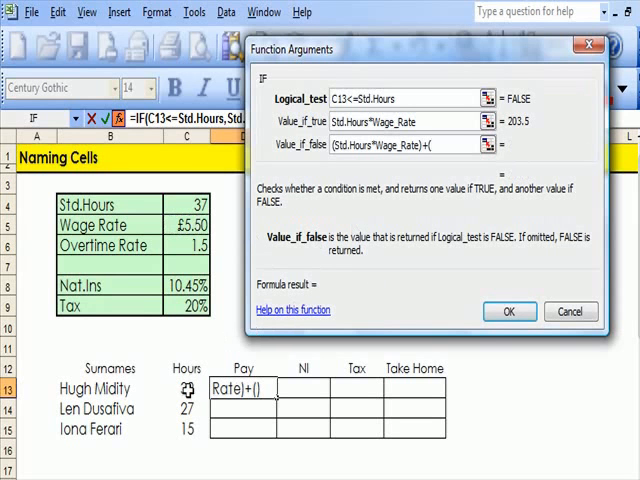
click(180, 388)
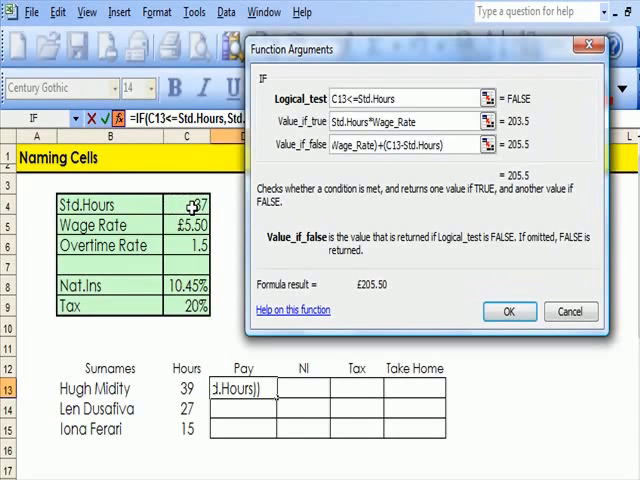
text(*)
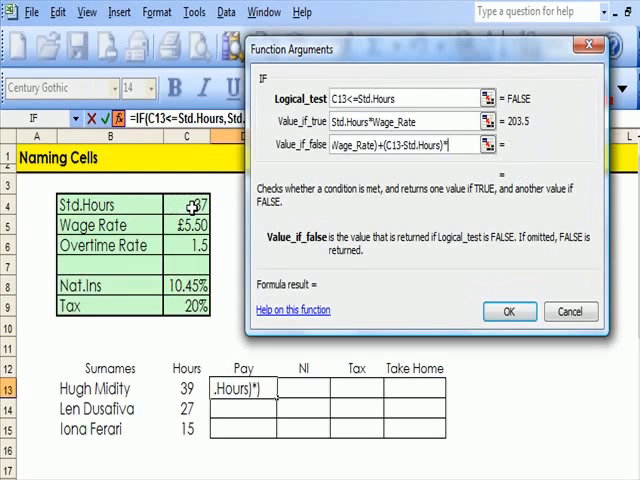
text((Wage_Rate*)
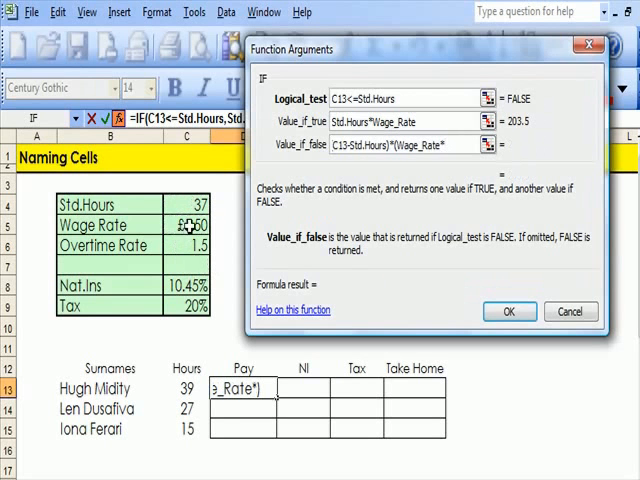
click(184, 244)
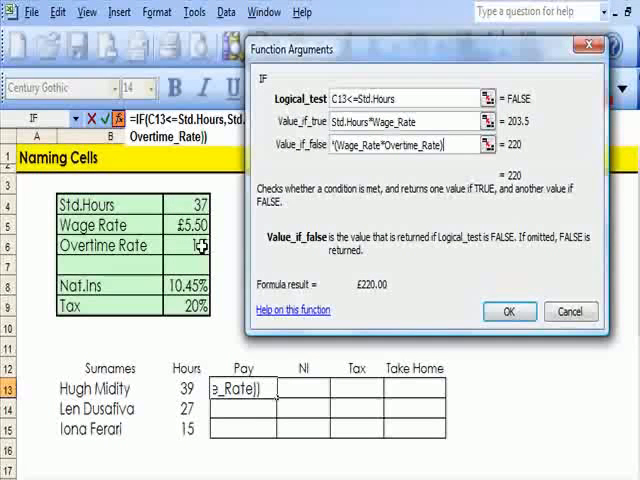
mouse_move(340, 352)
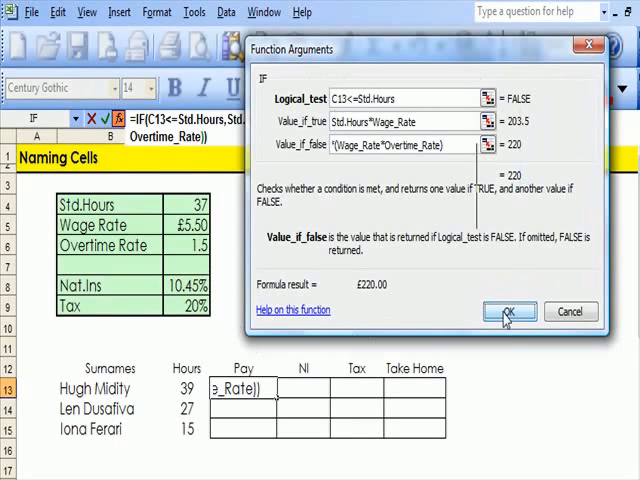
click(508, 312)
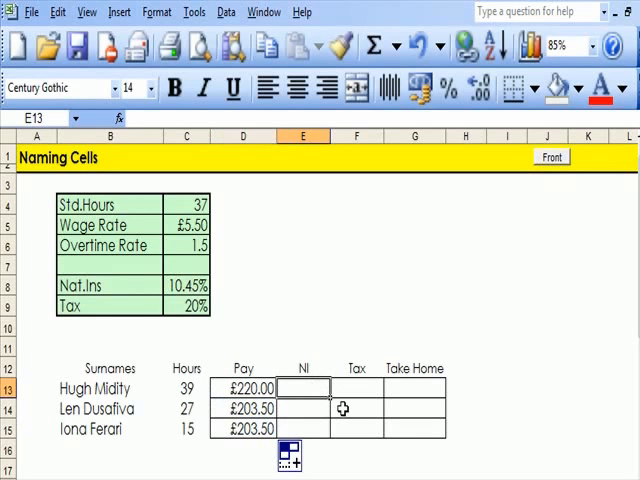
mouse_move(336, 378)
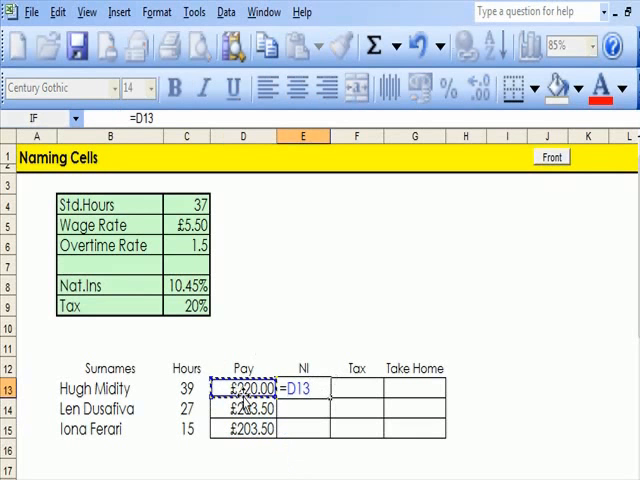
Compute NI in E13 as =D13*Nat.Ins and fill it down to E15 (£22.99, £21.27, £21.27).
text(*)
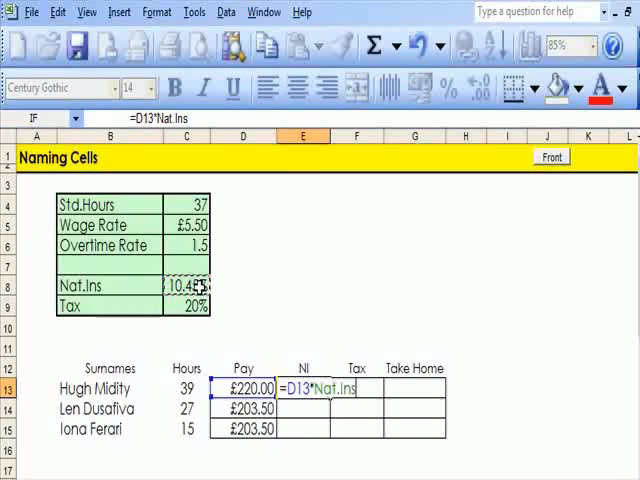
key(Return)
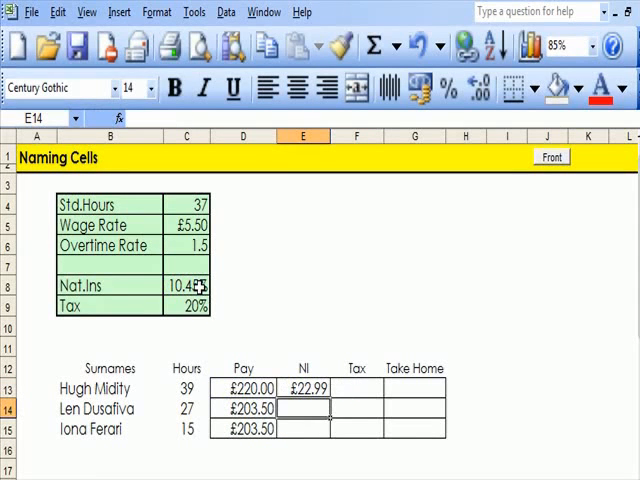
mouse_move(240, 290)
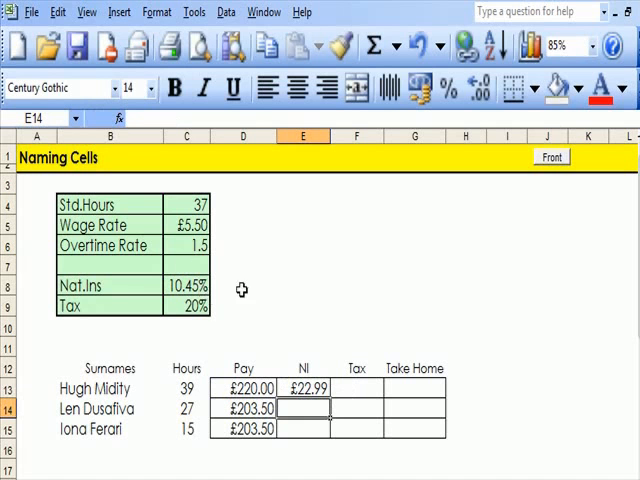
click(304, 388)
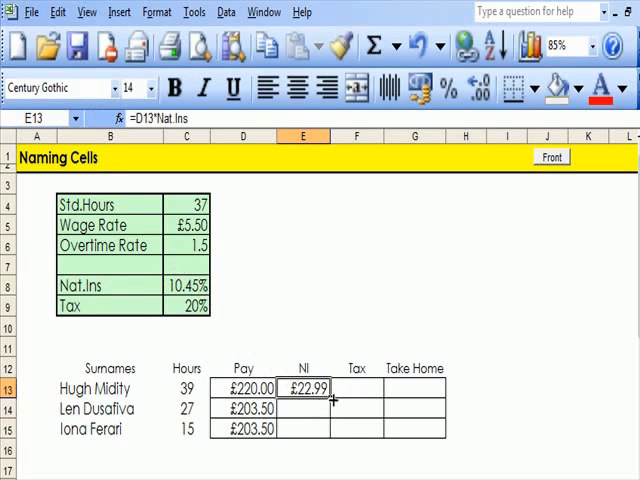
drag(332, 396, 332, 436)
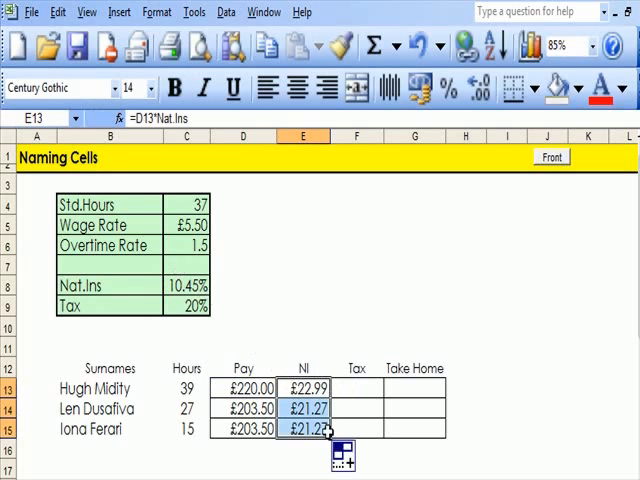
click(356, 388)
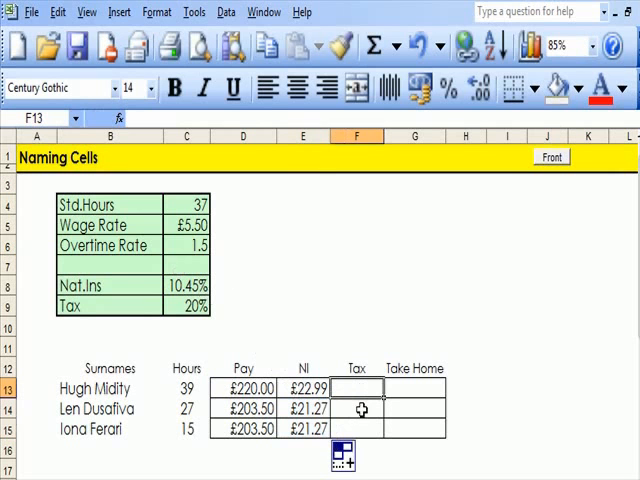
mouse_move(356, 384)
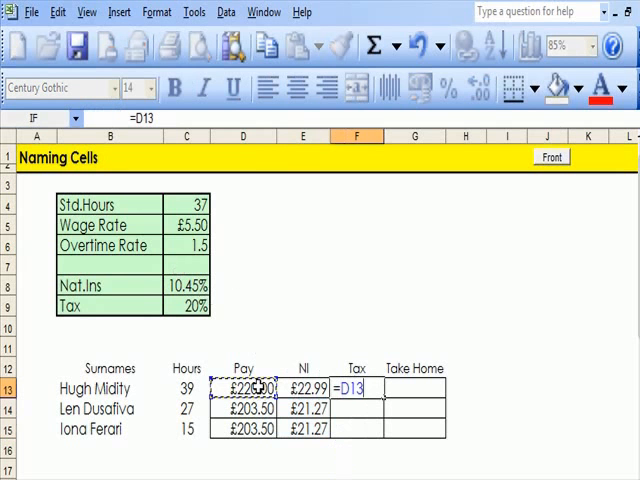
Compute Tax in F13 as =D13*Tax and fill it down to F15 (£44.00, £40.70, £40.70).
text(*)
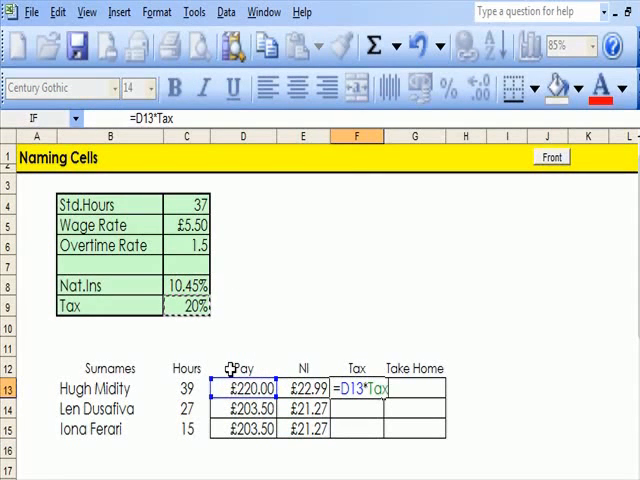
key(Return)
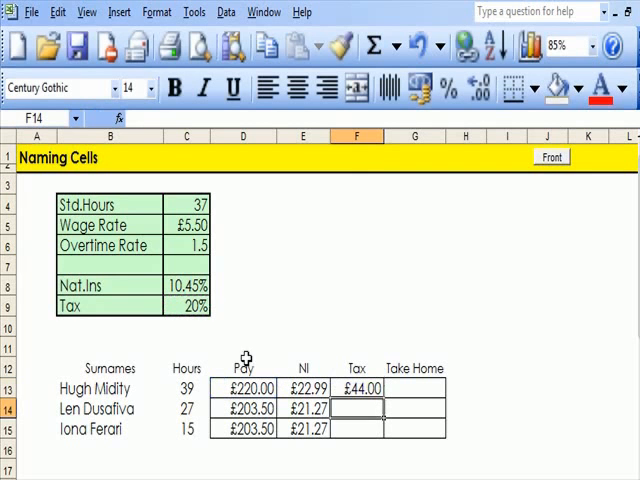
click(362, 388)
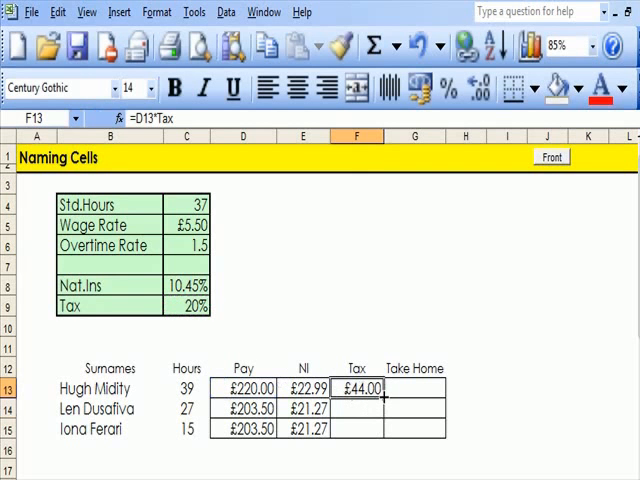
drag(378, 396, 378, 428)
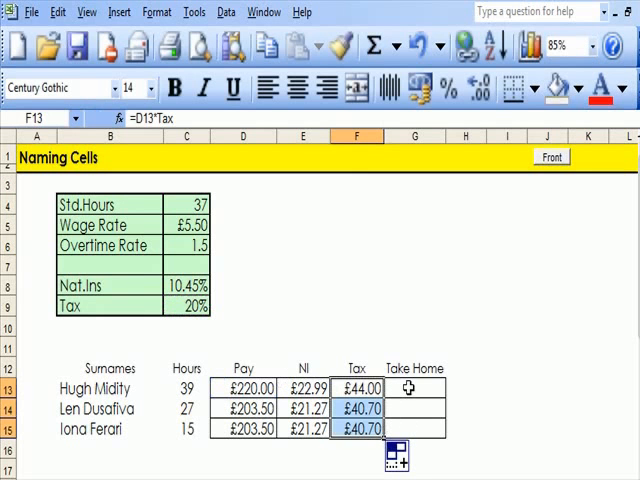
click(414, 388)
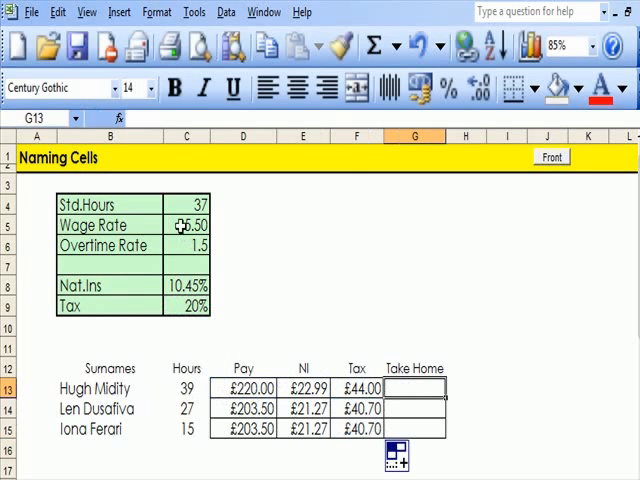
mouse_move(258, 388)
text(=)
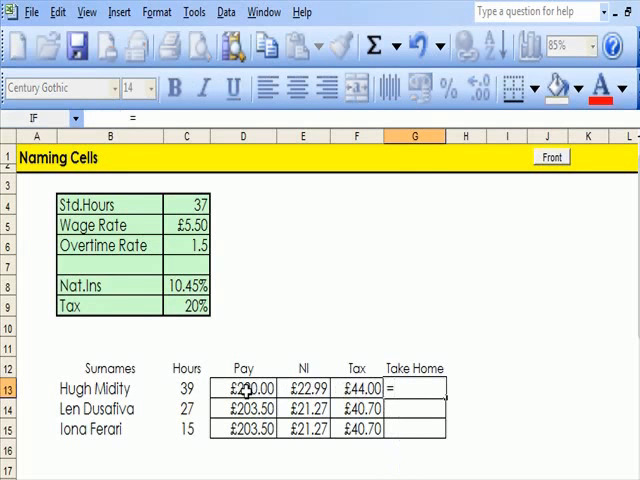
Compute Take Home in G13 as =D13-E13-F13 and fill down to G15 (£153.01, £141.53, £141.53).
click(244, 388)
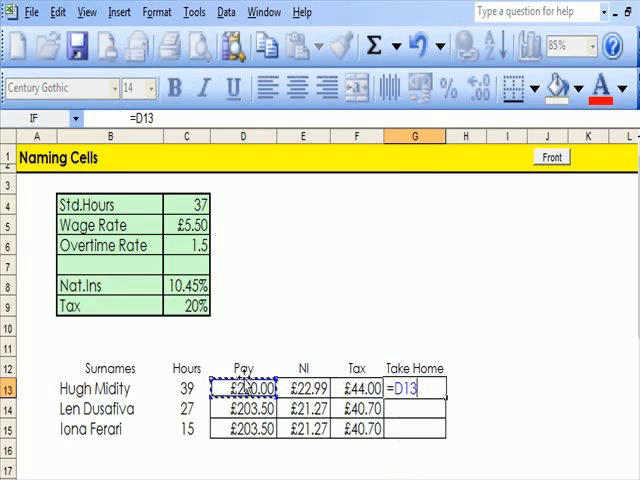
text(-E13-F13)
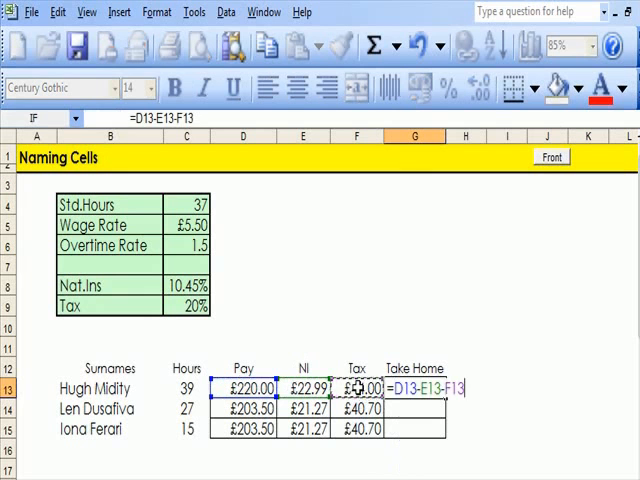
key(Return)
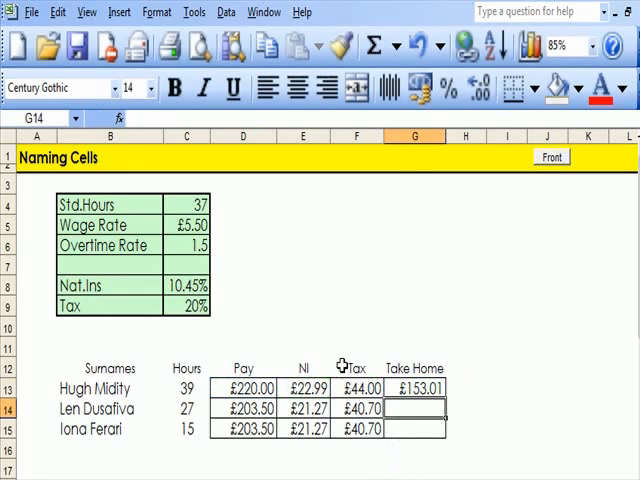
mouse_move(432, 388)
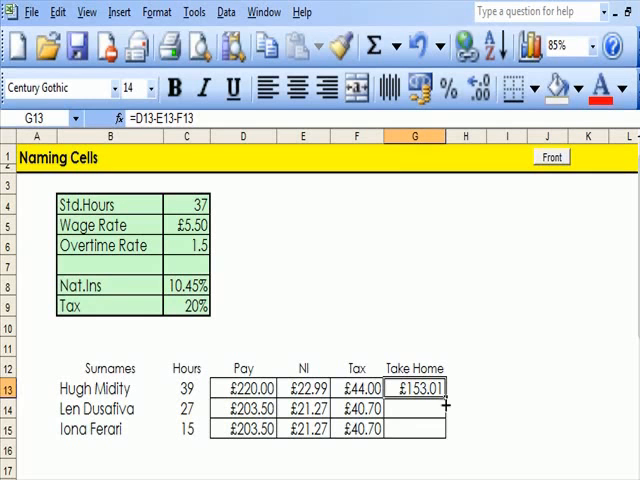
drag(444, 398, 444, 428)
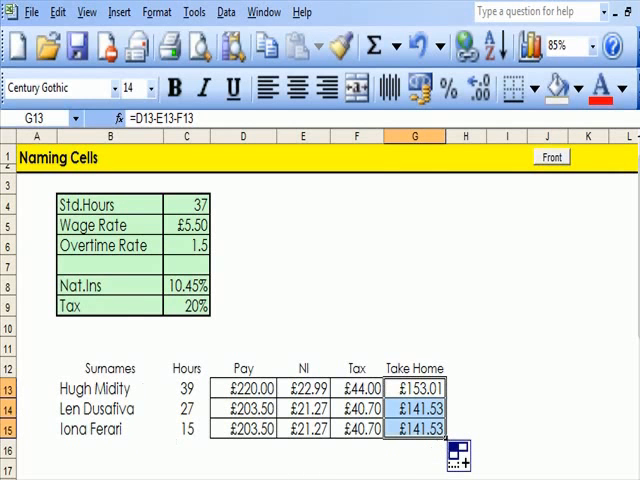
click(548, 370)
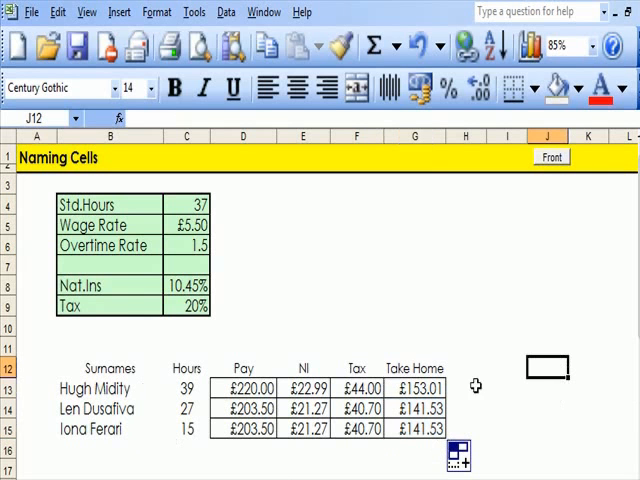
click(244, 388)
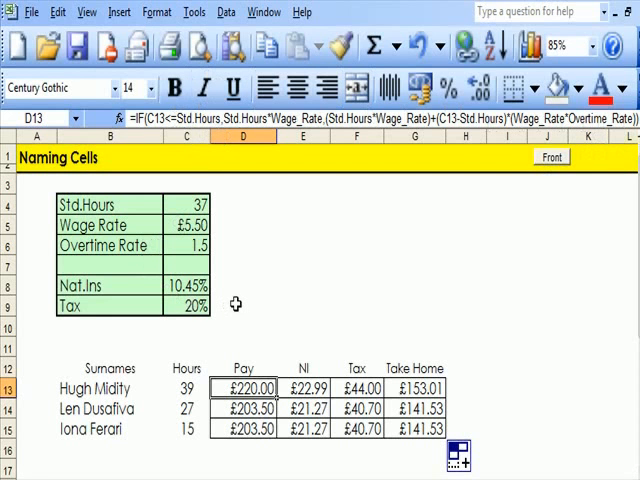
mouse_move(286, 312)
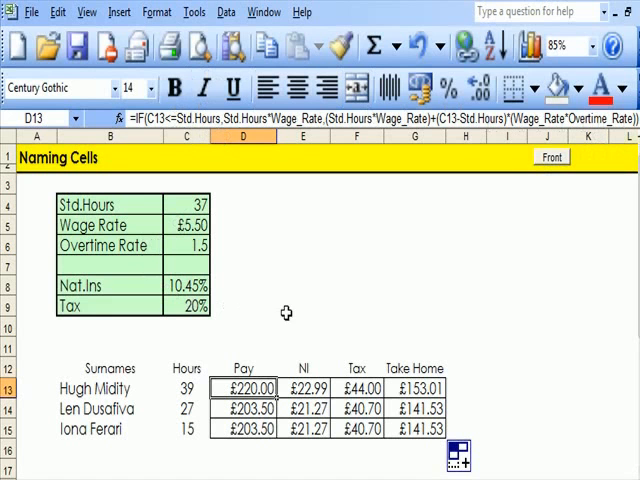